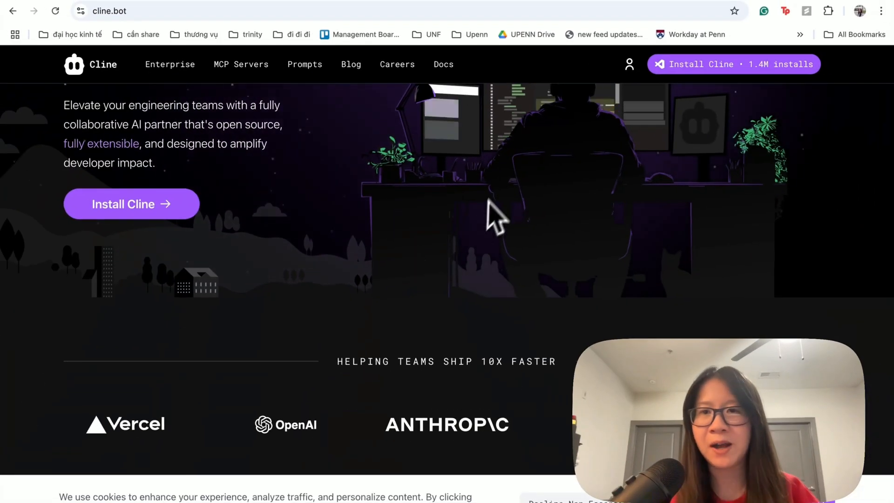
Install the Cline extension from its Visual Studio Marketplace listing
scroll(up, 3)
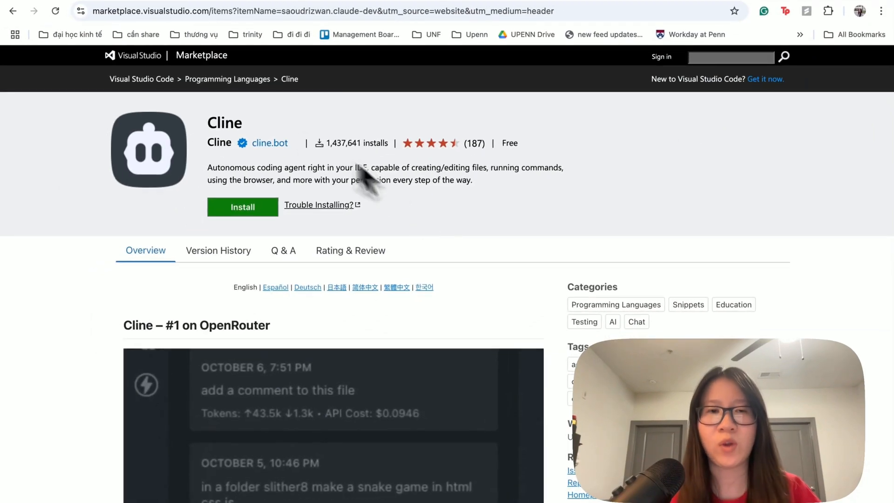
click(243, 207)
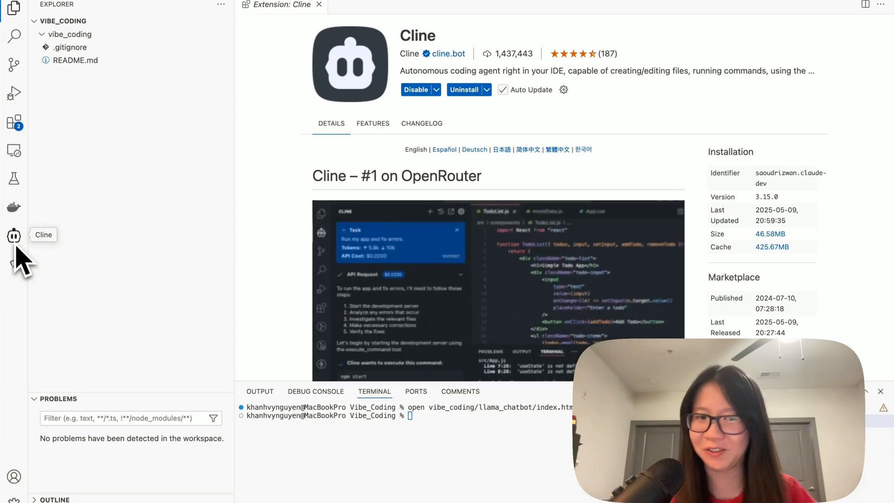
Open the Cline panel and choose an API provider from its settings dropdown
click(13, 234)
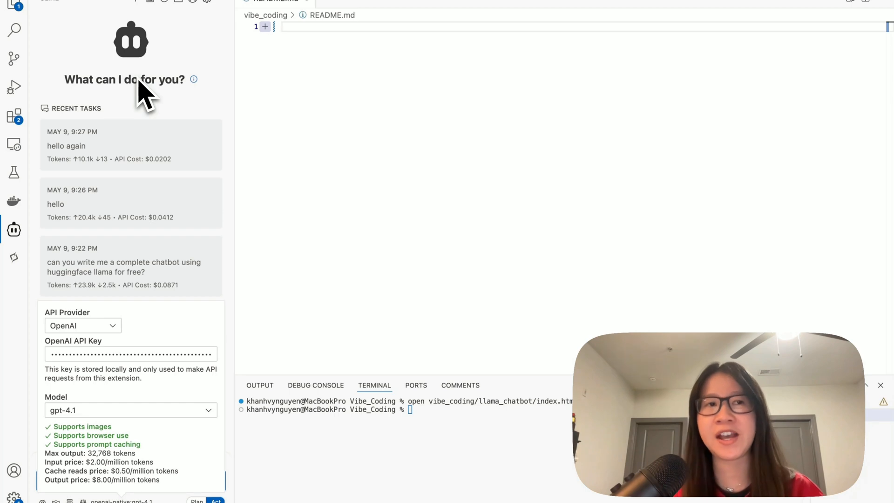
mouse_move(176, 130)
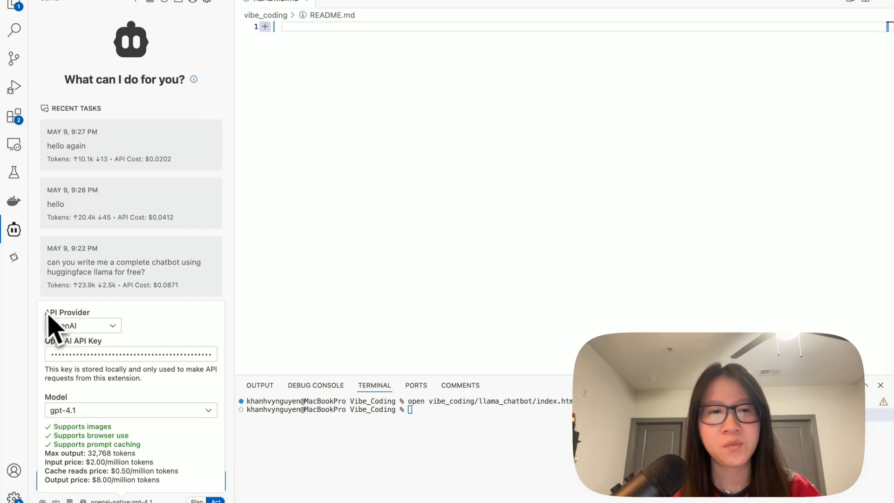
mouse_move(72, 341)
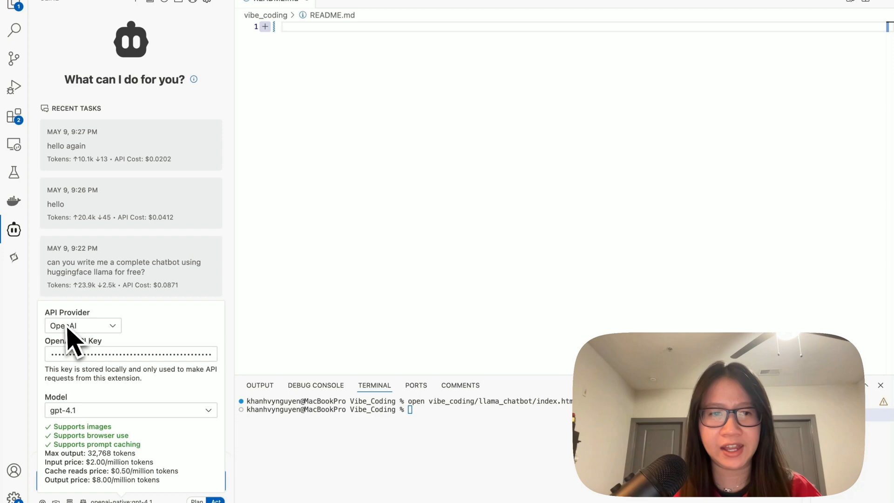
mouse_move(163, 348)
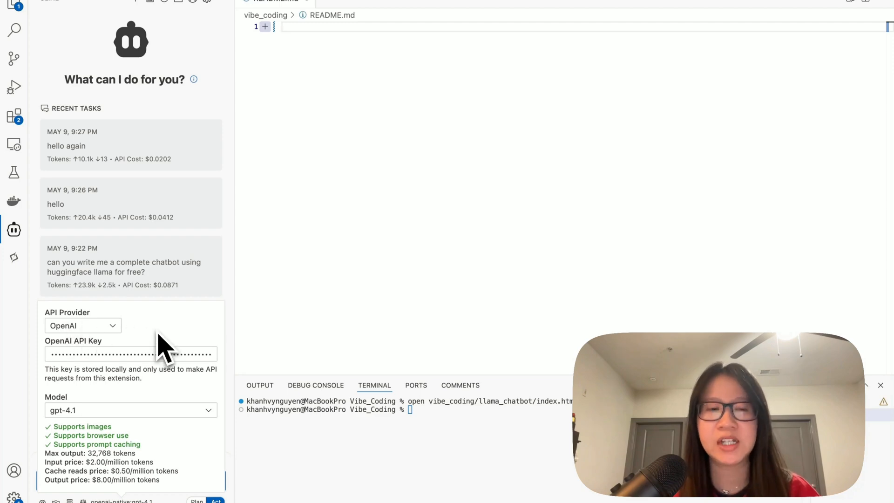
click(83, 325)
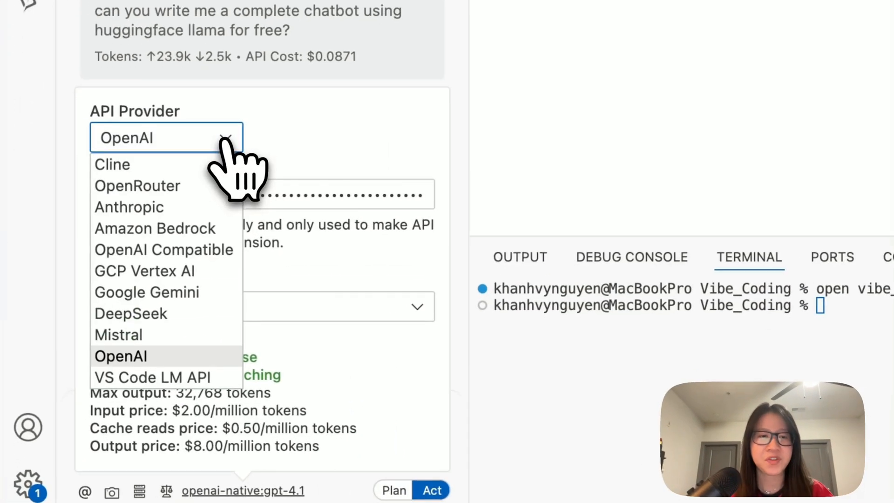
mouse_move(163, 329)
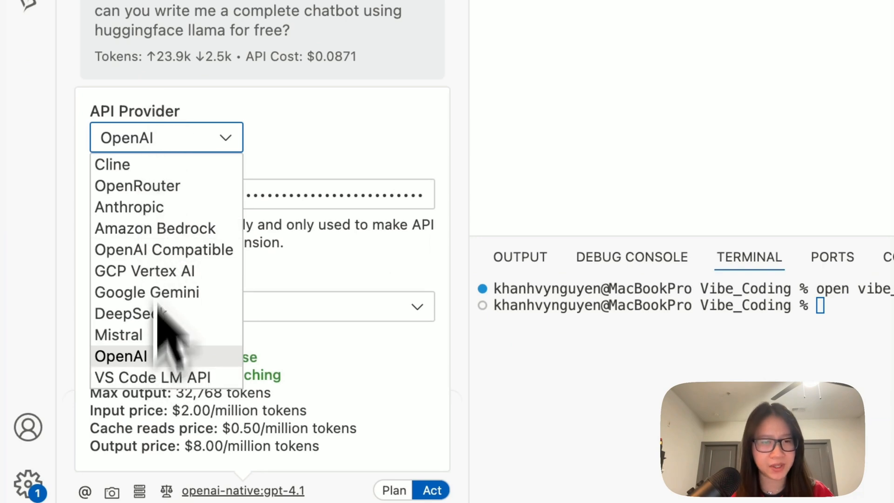
click(120, 356)
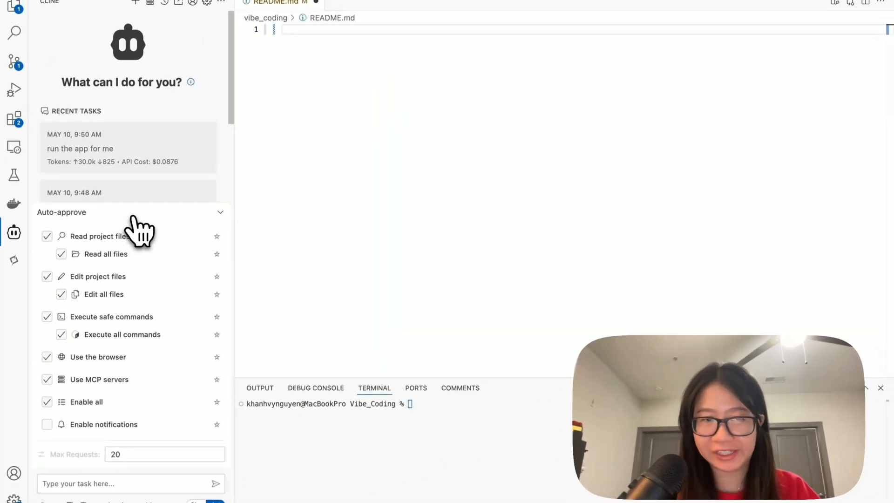
mouse_move(32, 279)
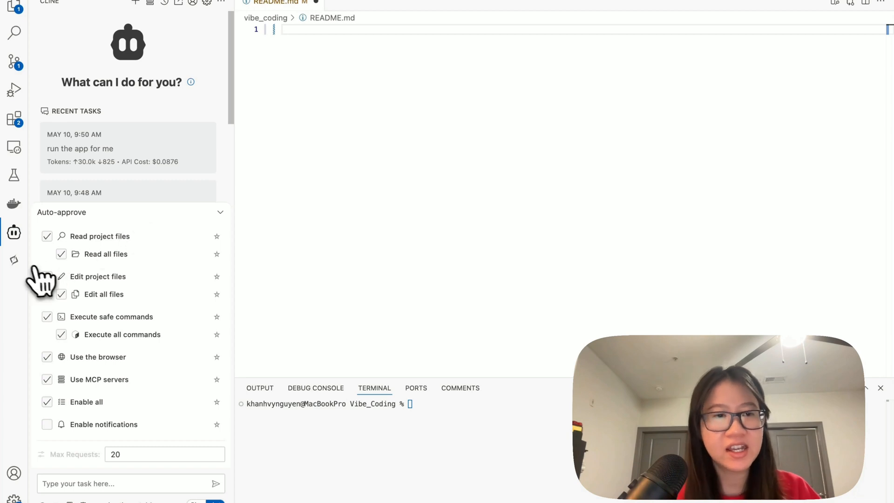
mouse_move(81, 250)
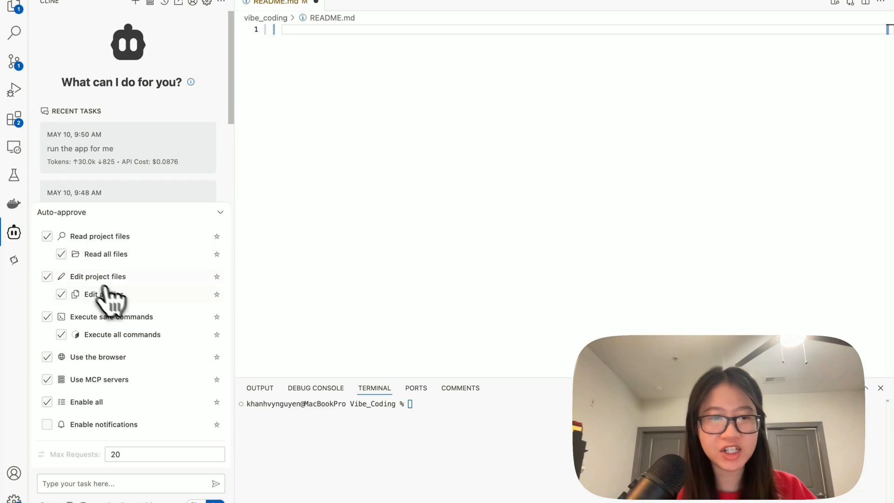
mouse_move(93, 334)
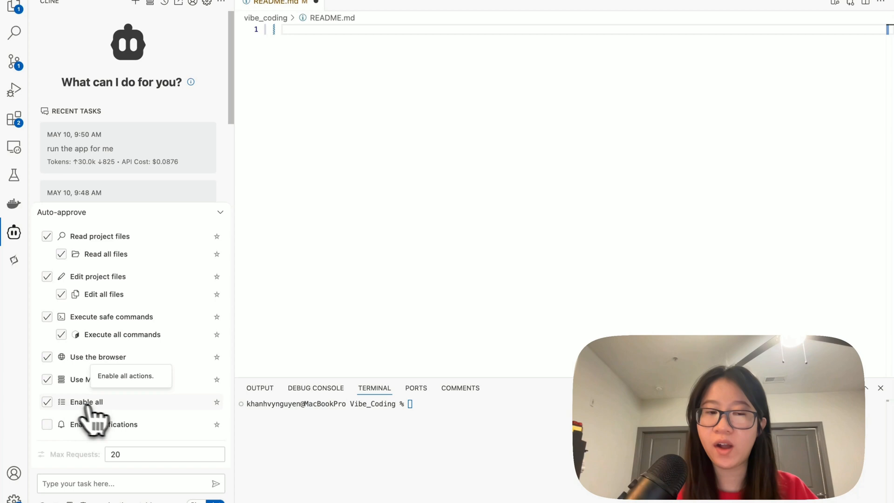
mouse_move(111, 424)
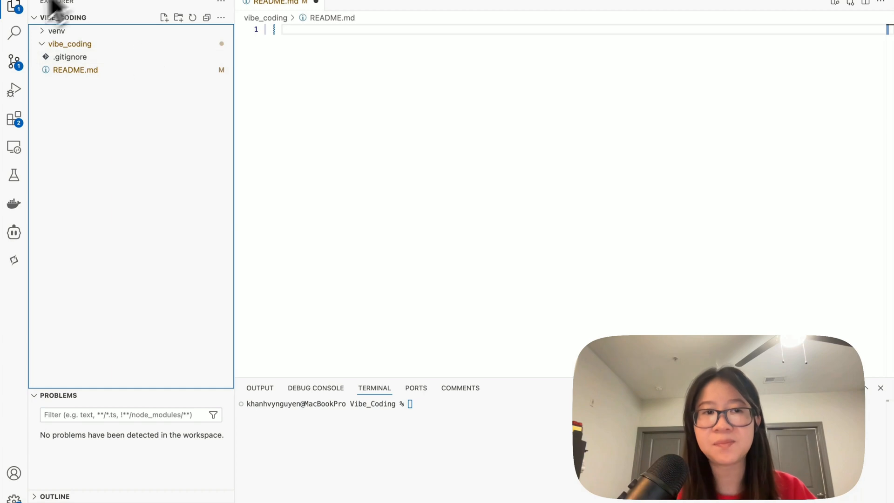
mouse_move(14, 14)
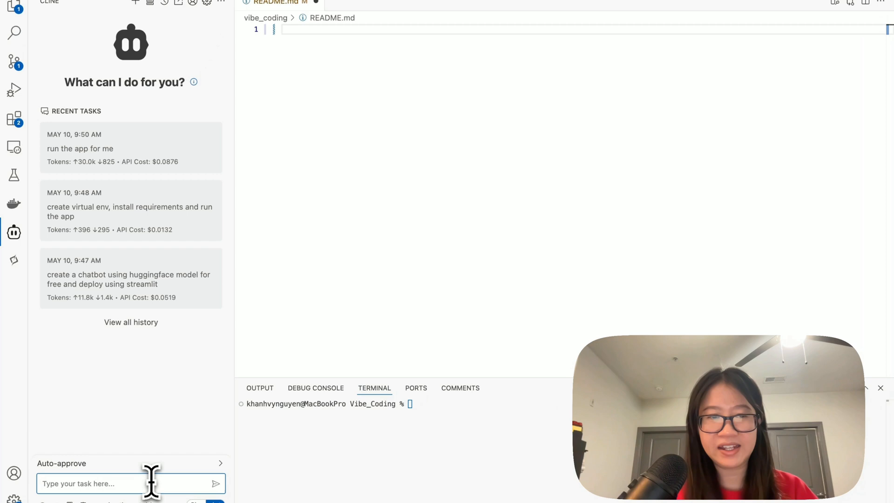
Ask Cline to create a free Hugging Face chatbot deployed with Streamlit and run it
text(create a chatbot using huggingface model (f)
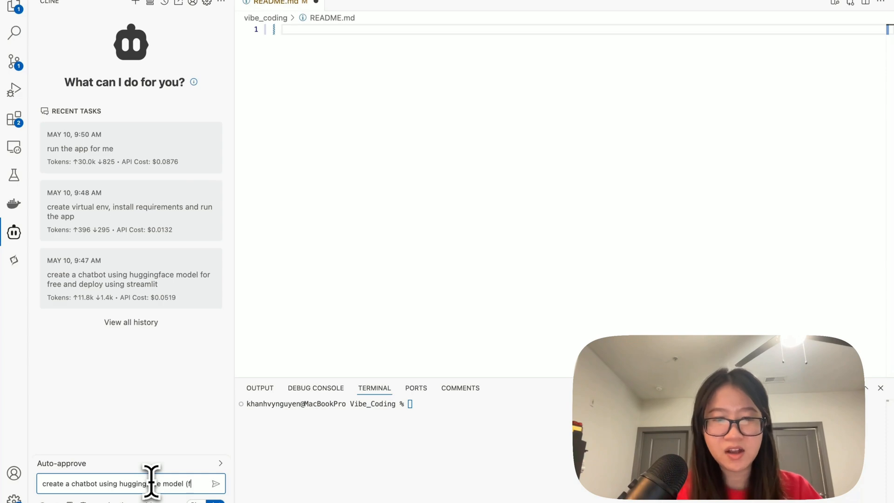
text(ree))
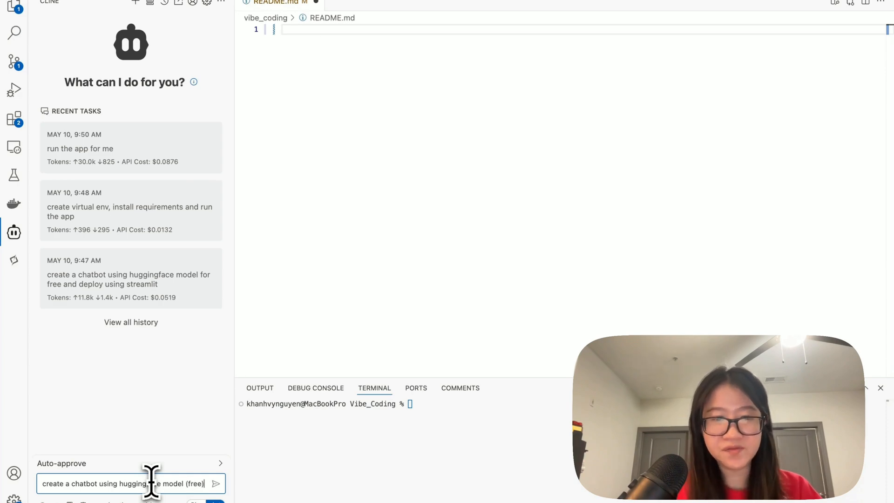
text(and deploy using s)
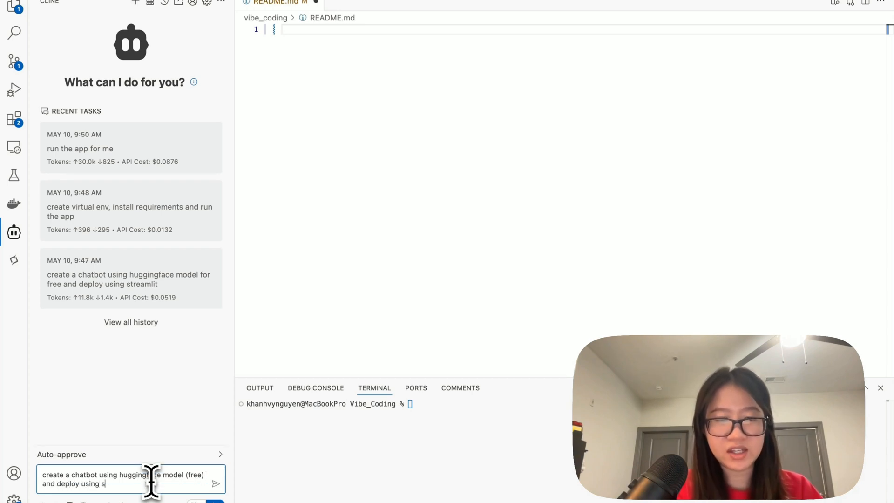
text(treamlit.)
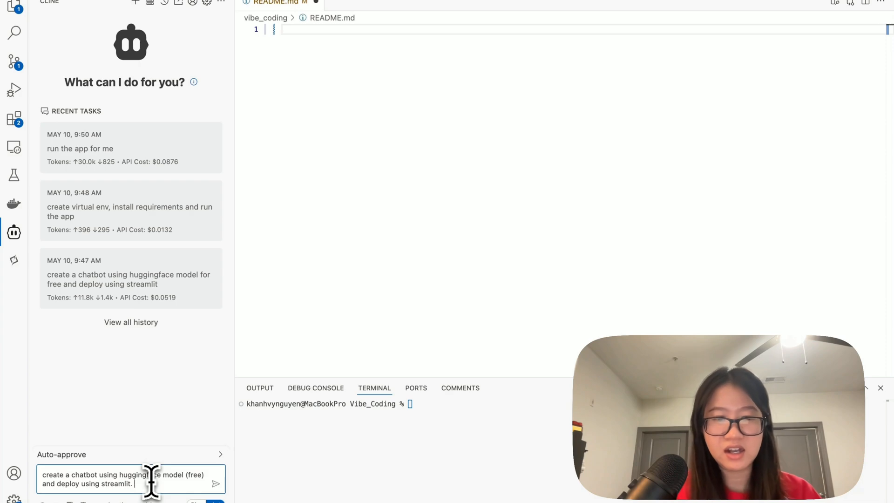
text(Run the code)
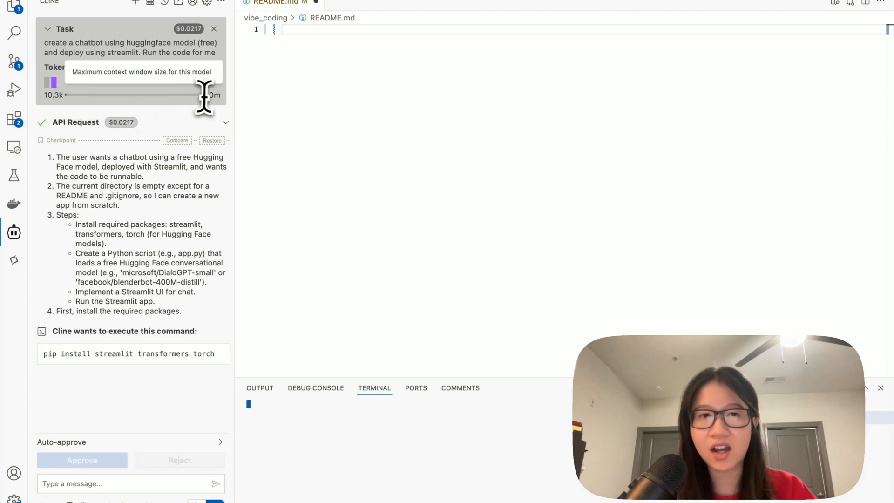
mouse_move(212, 97)
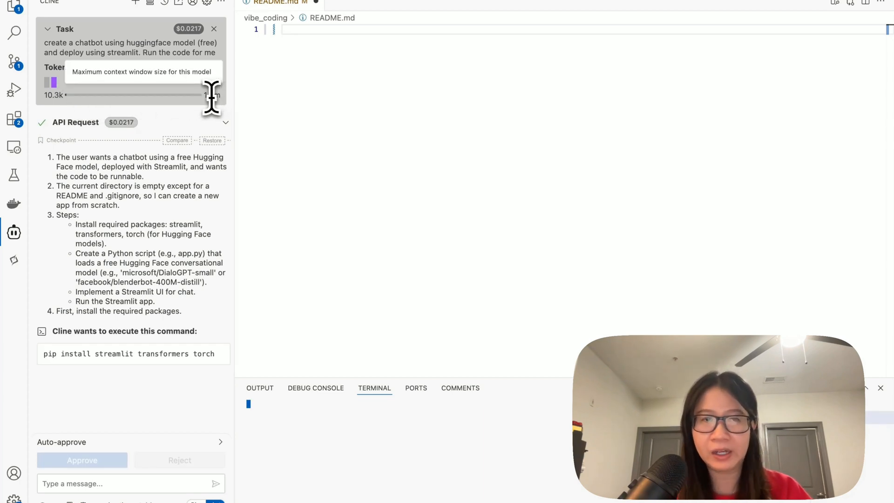
Approve pip installing streamlit, transformers and torch
click(82, 460)
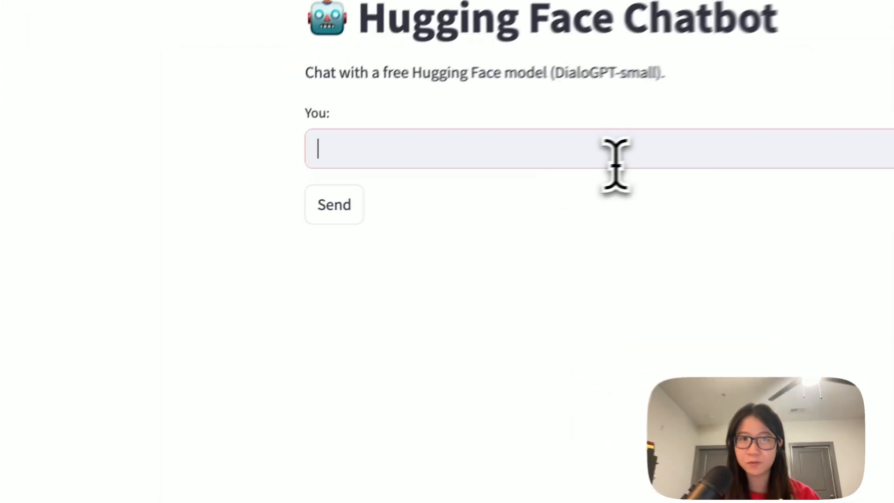
Send 'hello' and 'how are you' to the chatbot, then select the old message
text(hello)
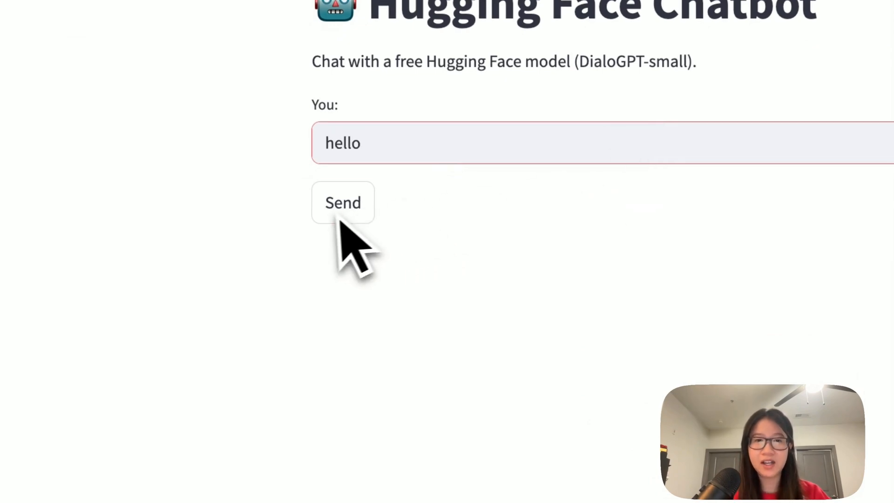
click(342, 202)
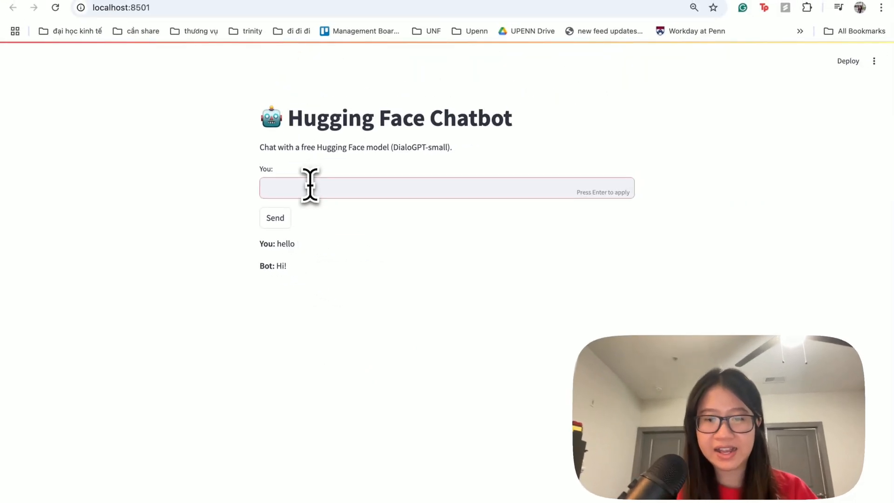
text(how are you)
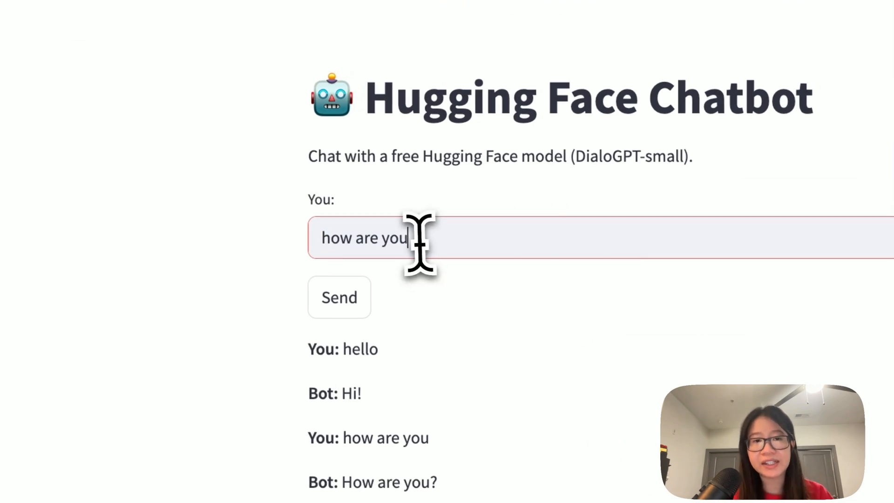
triple_click(363, 238)
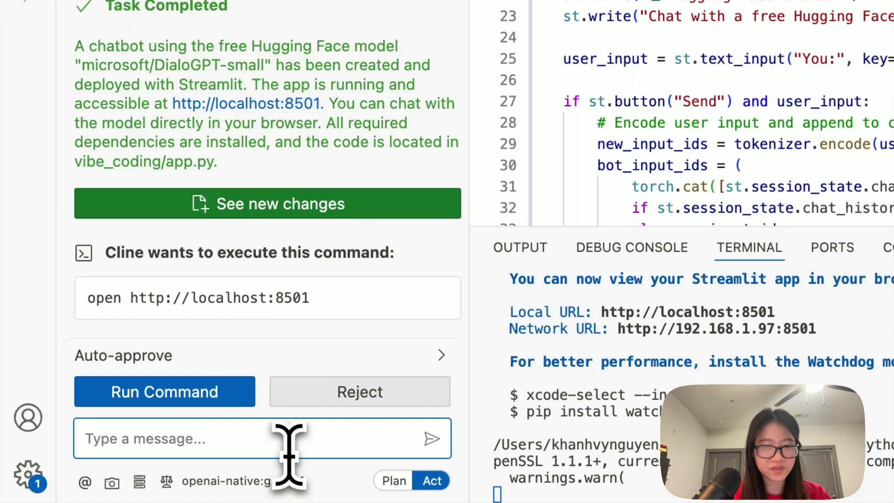
Ask Cline to auto-clear the chat input so users needn't delete each message
text(I have to delete my chat in the chatbox v)
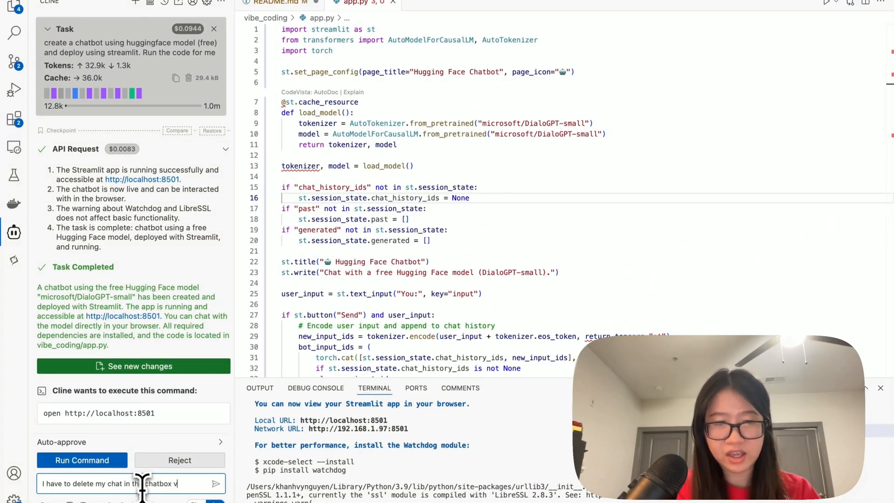
text(everytime. Ca)
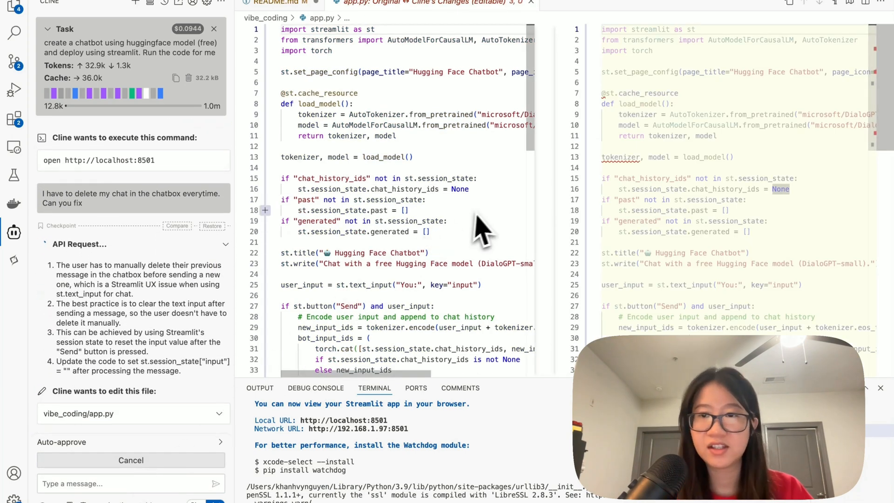
scroll(down, 3)
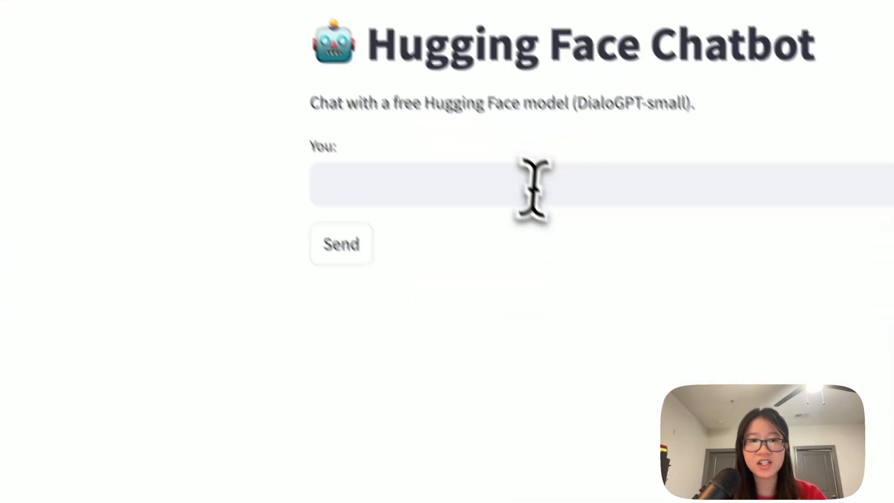
Send 'hello' in the chatbot to test the input-clearing fix
text(hello)
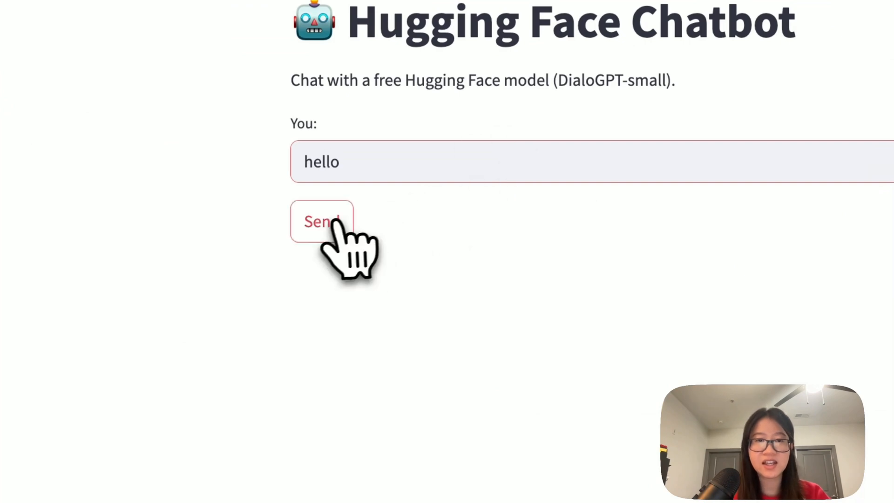
click(320, 221)
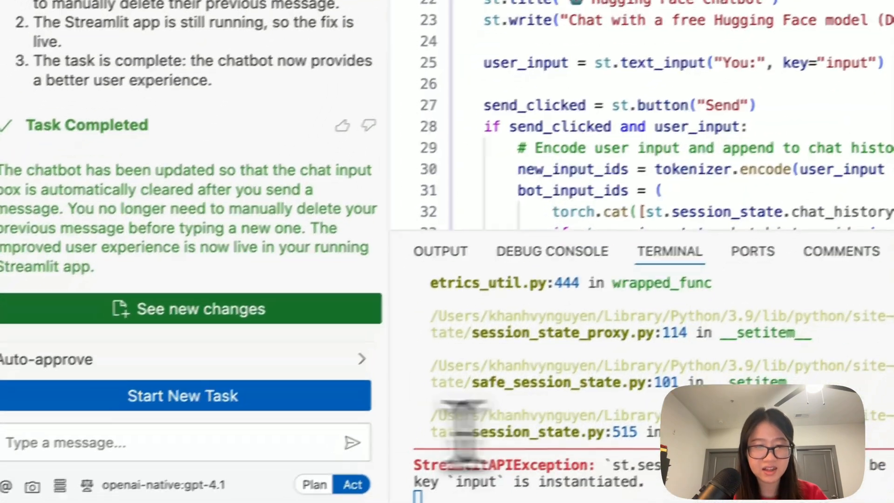
Tell Cline 'get an error, fix it' and review its app.py refactor
text(get an error, fi)
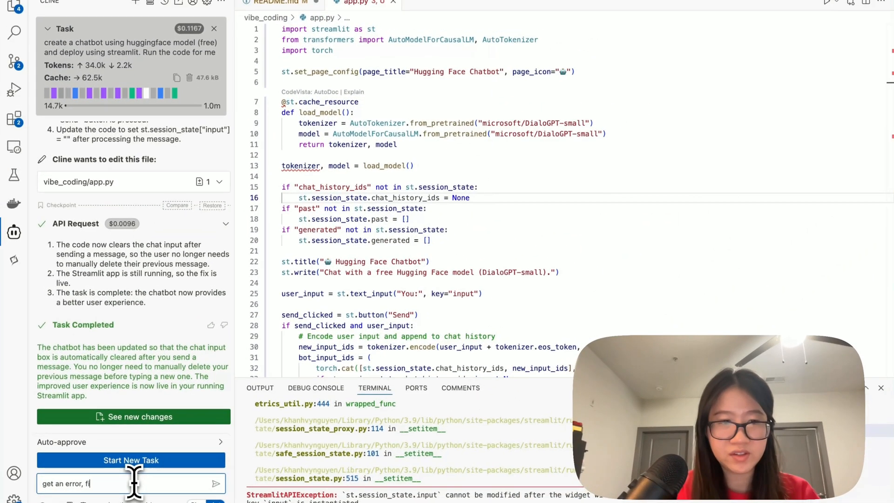
click(215, 484)
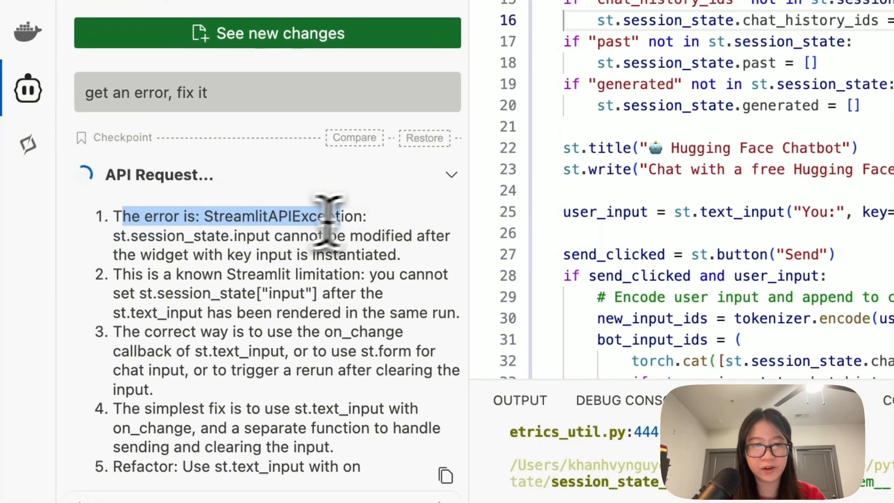
scroll(down, 3)
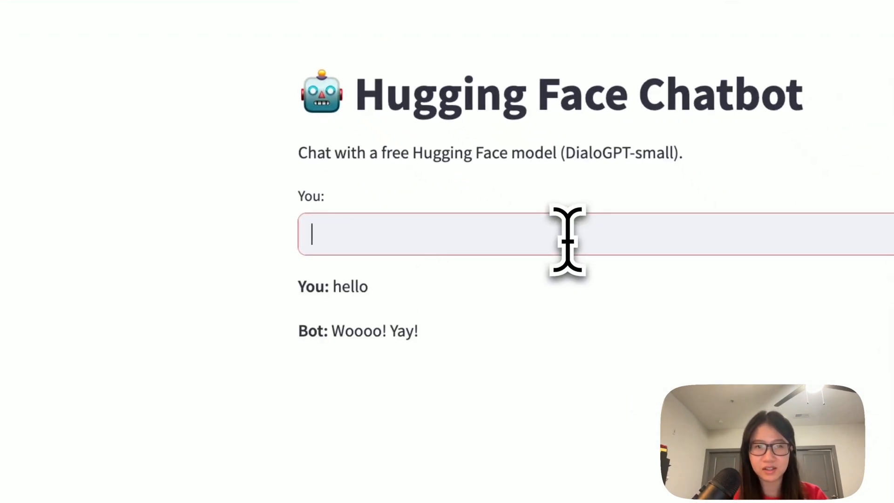
mouse_move(420, 376)
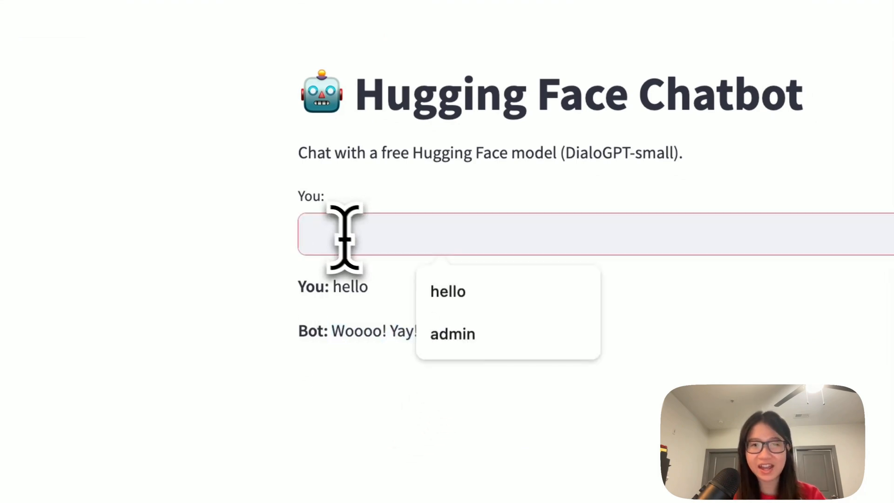
mouse_move(423, 234)
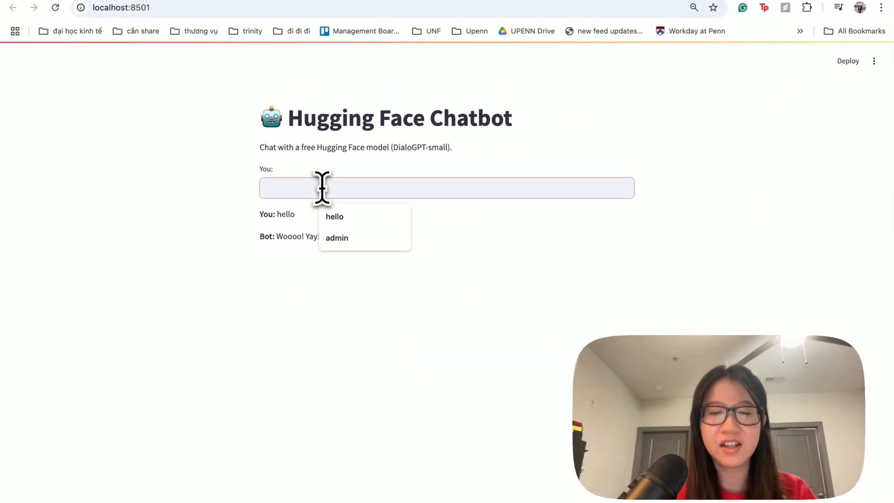
Submit a prompt asking the chatbot to act as your assistant
text(let's say you are my assi)
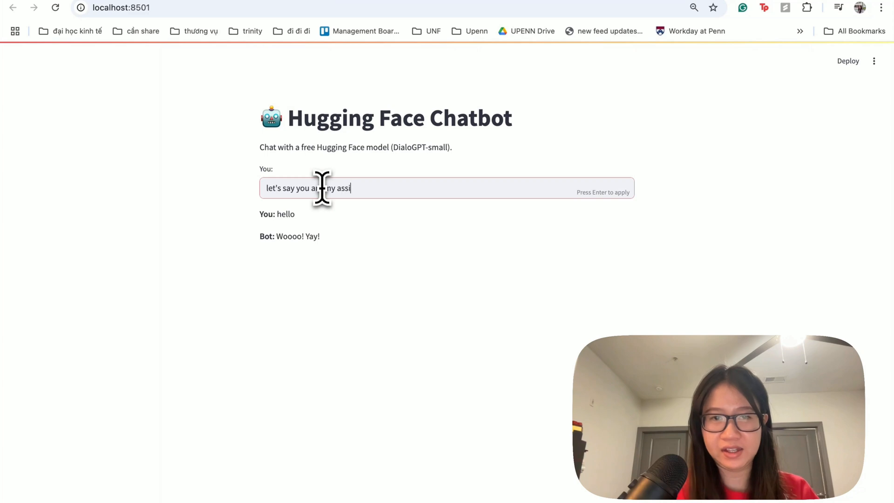
key(Enter)
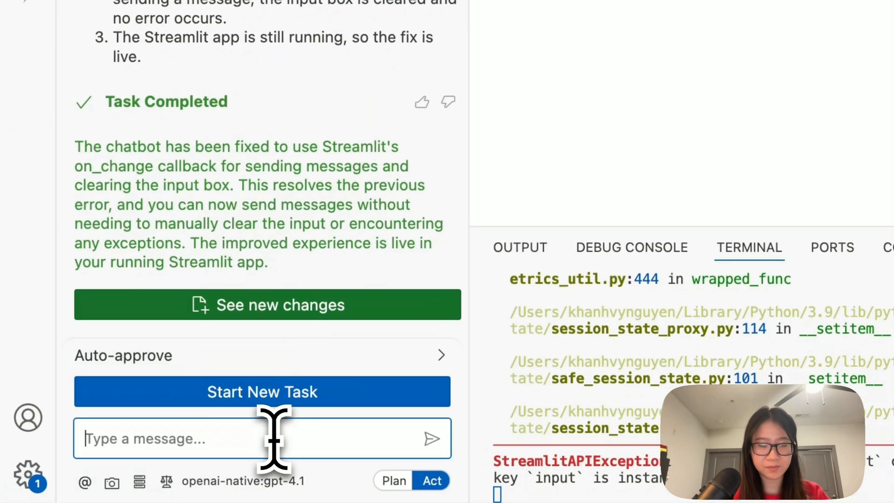
Send Cline a new 'move the…' change request, then autofill 'hello' in the chatbot
text(move teh)
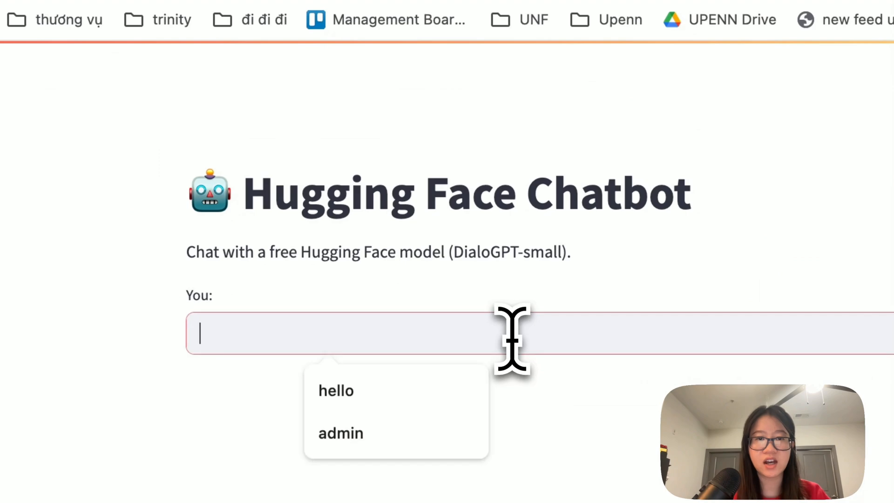
click(335, 391)
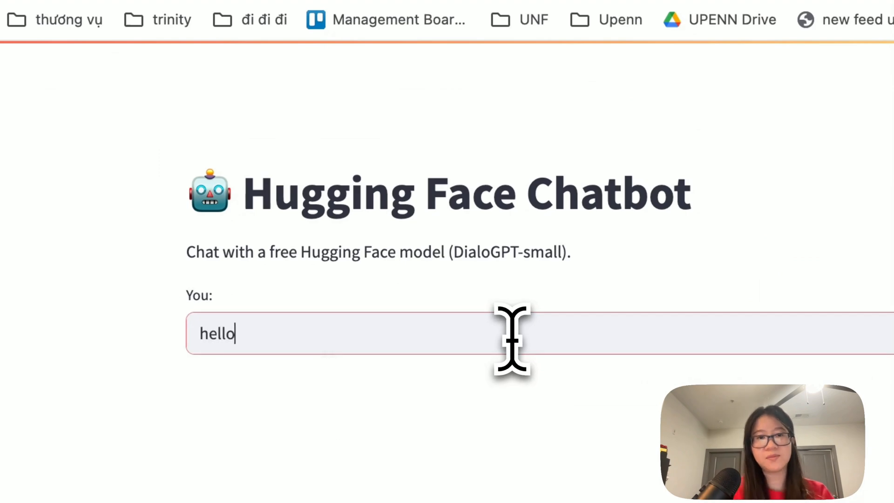